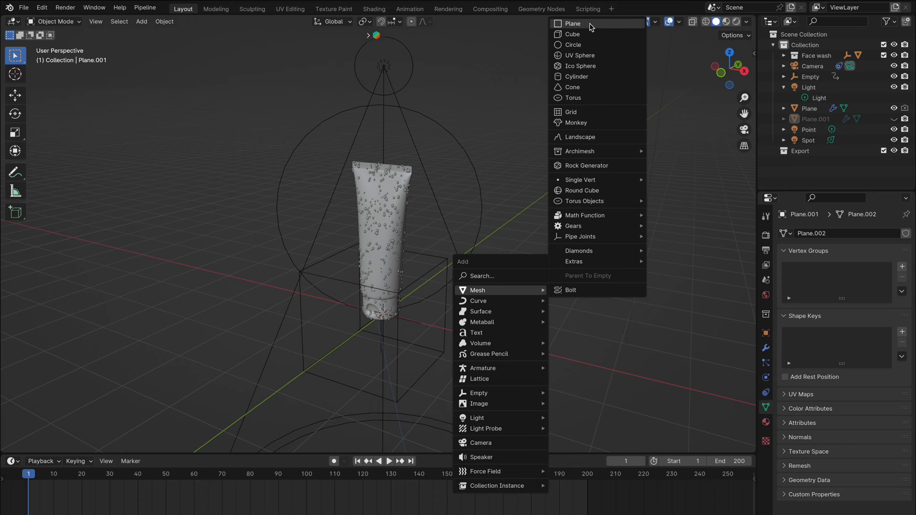
# Add a plane beneath the face wash tube and switch to the Geometry Nodes workspace
pyautogui.click(572, 23)
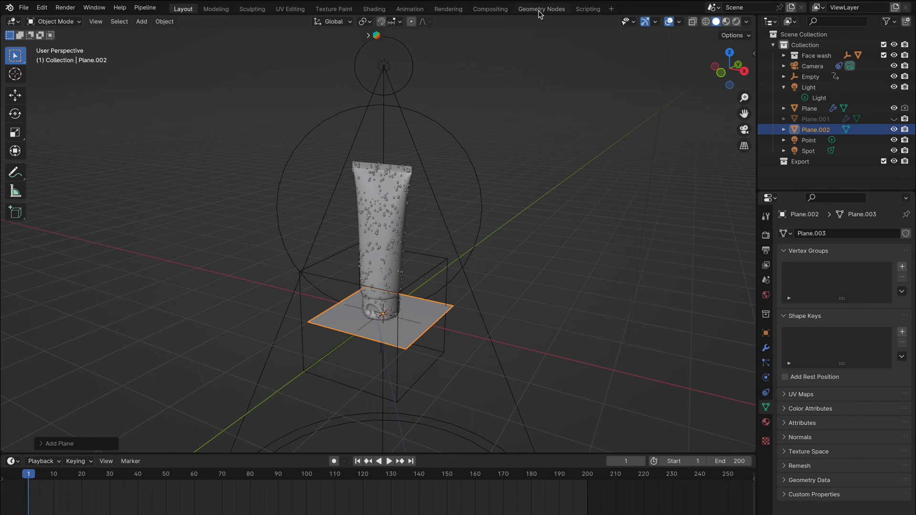
pyautogui.click(541, 8)
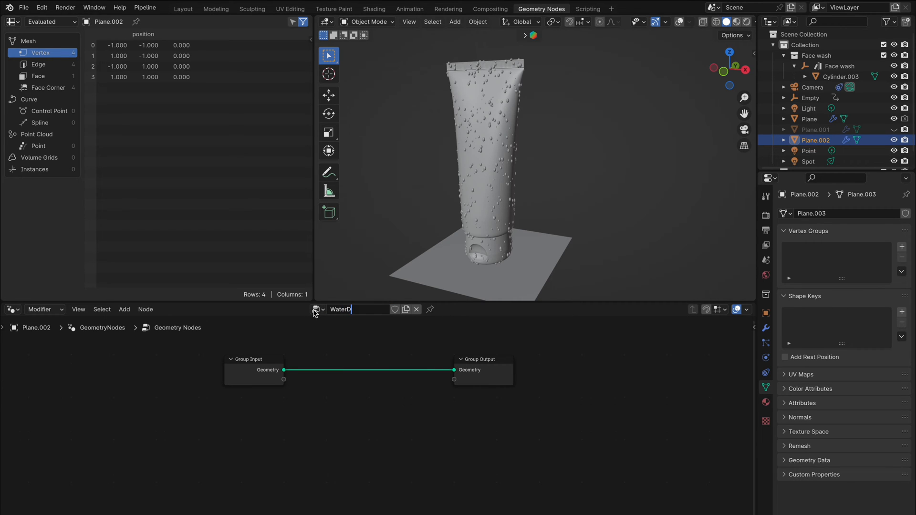
# Name the node tree WaterDroplets.002 and add an Object Info node reading Cylinder.003
pyautogui.write('WaterDroplets.002')
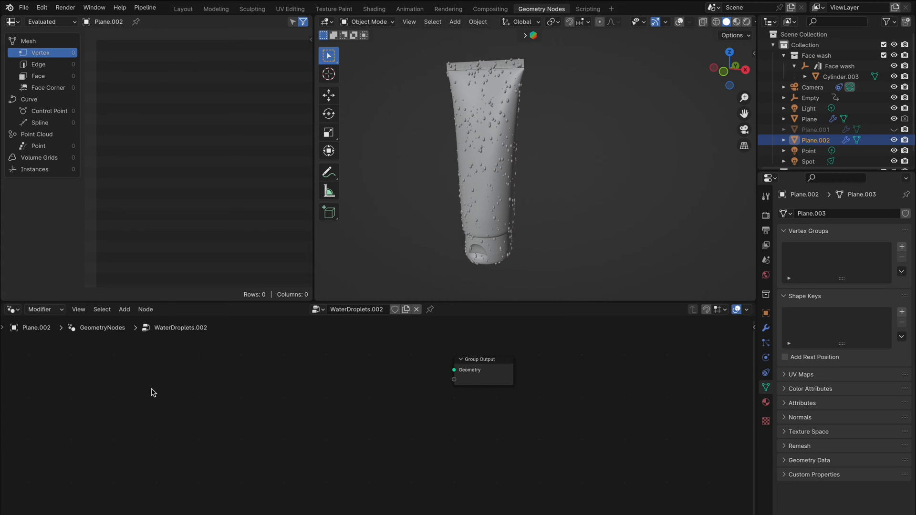
pyautogui.click(124, 309)
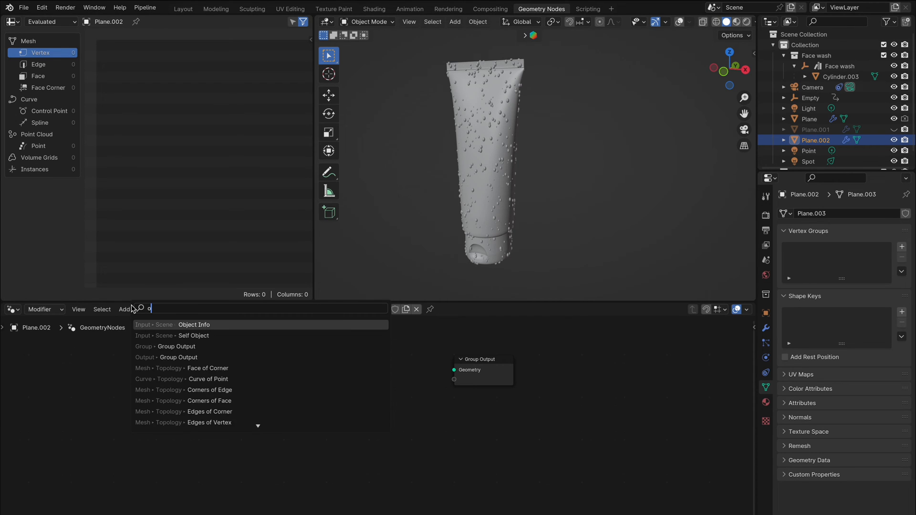
pyautogui.click(194, 324)
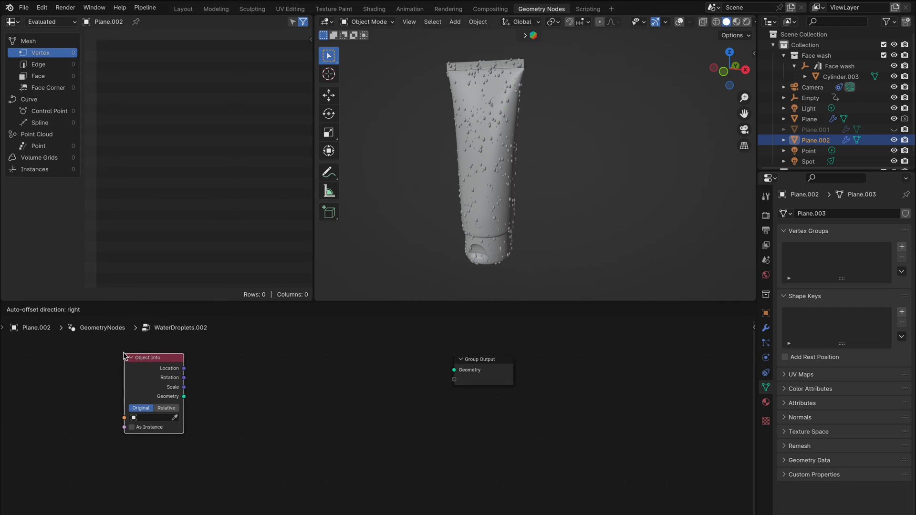
pyautogui.click(166, 408)
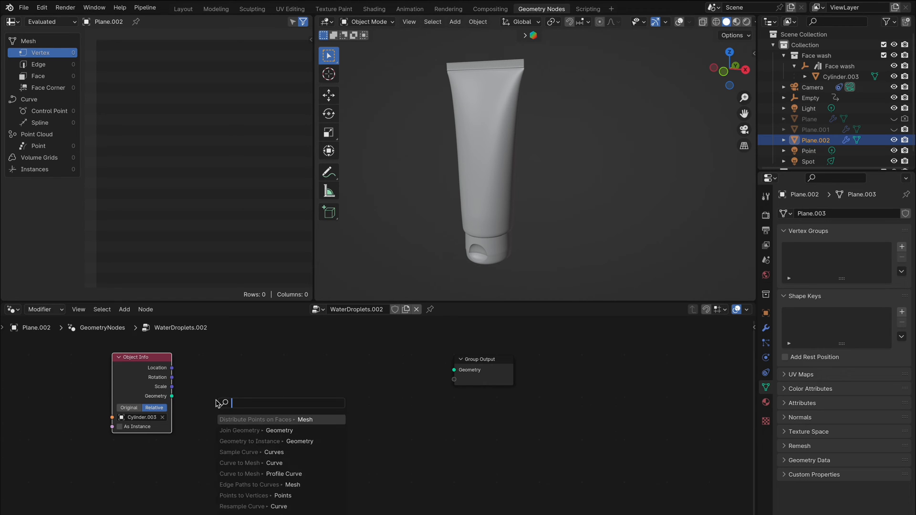
# Add a Poisson Disk Distribute Points on Faces node and move Group Output right
pyautogui.write('distri')
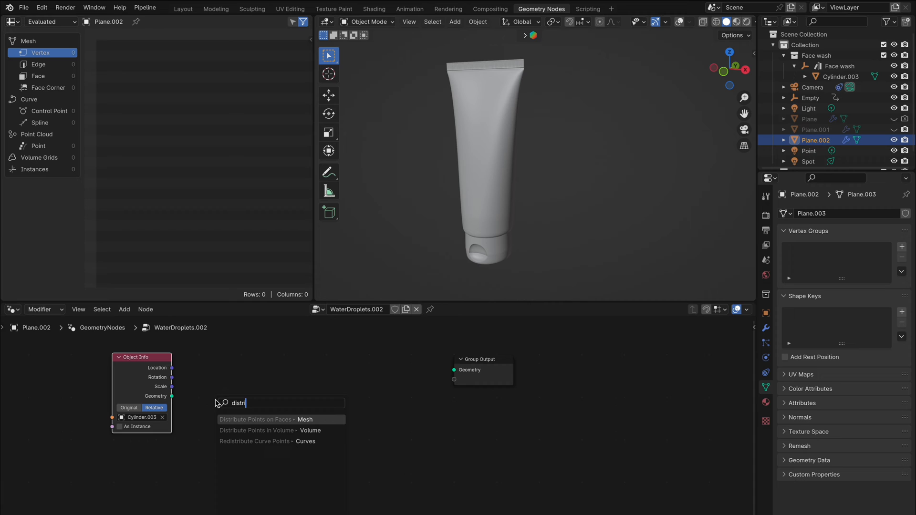
pyautogui.click(255, 419)
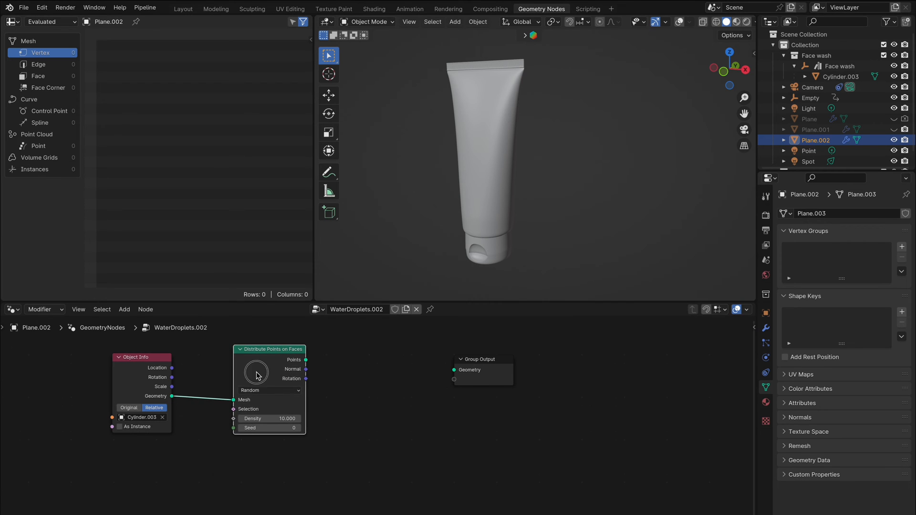
pyautogui.click(269, 390)
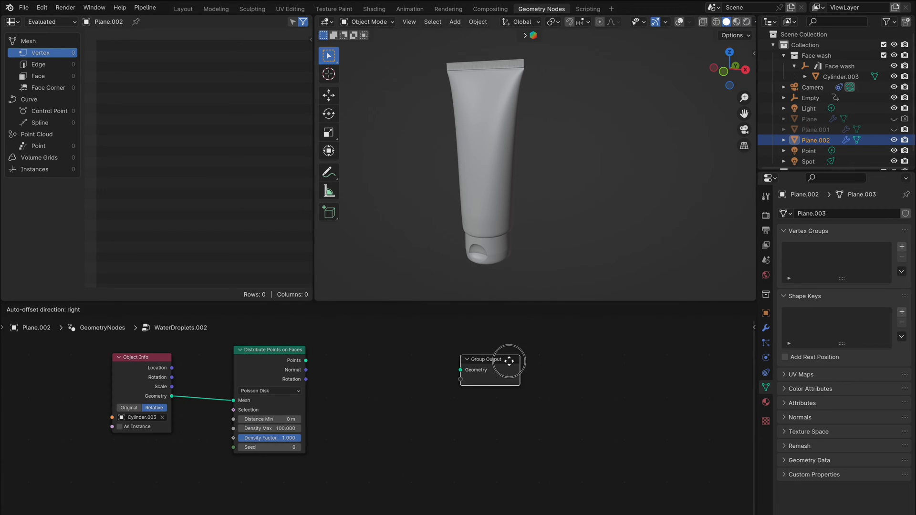
pyautogui.moveTo(490, 359); pyautogui.dragTo(583, 359)
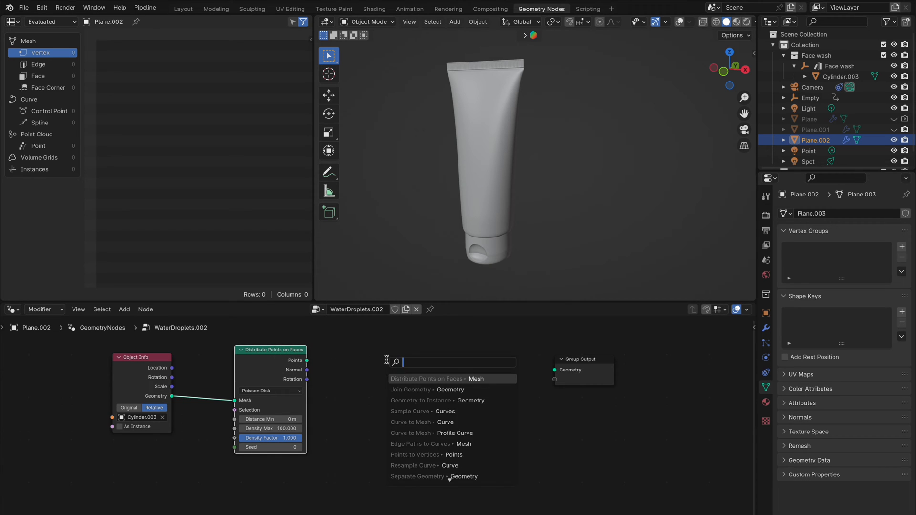
# Add Instance on Points and UV Sphere nodes to place spheres on the scattered points
pyautogui.write('instance')
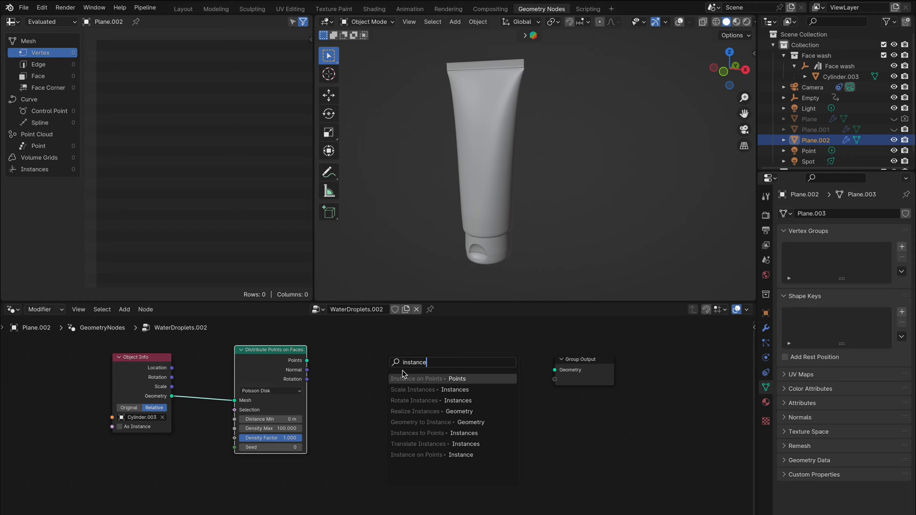
pyautogui.click(417, 378)
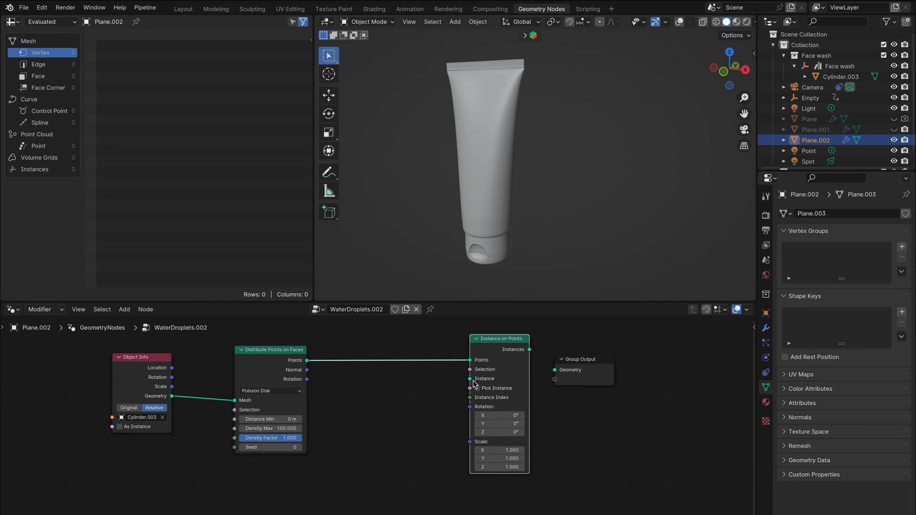
pyautogui.write('uv')
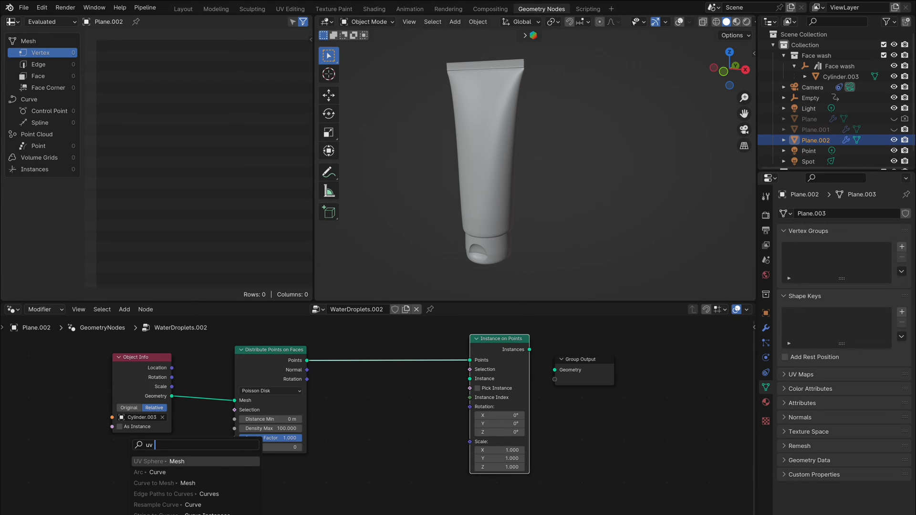
pyautogui.click(158, 461)
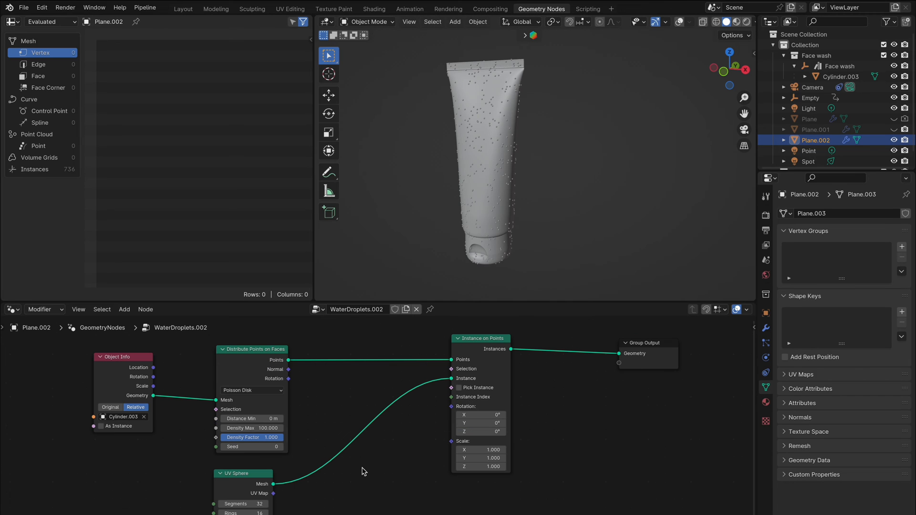
pyautogui.write('tran')
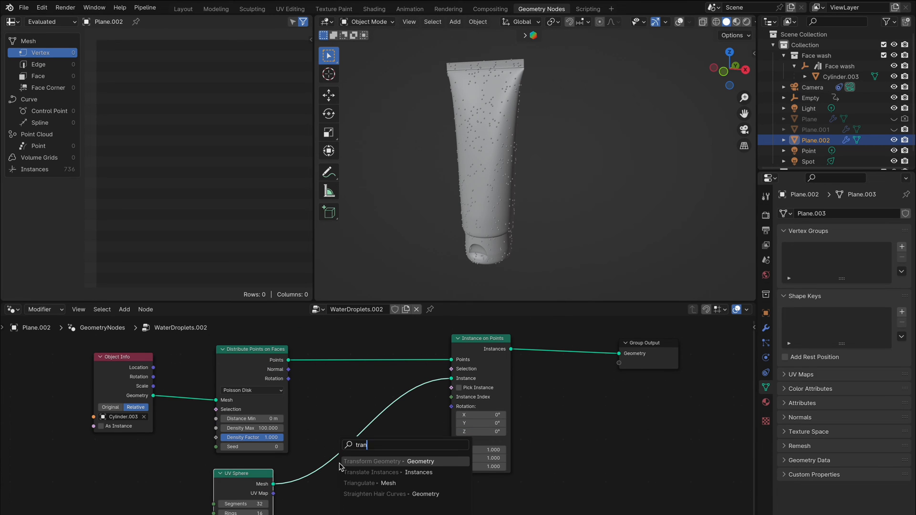
# Insert a Transform Geometry node after the UV Sphere, with sphere radius 0.01 m
pyautogui.click(372, 461)
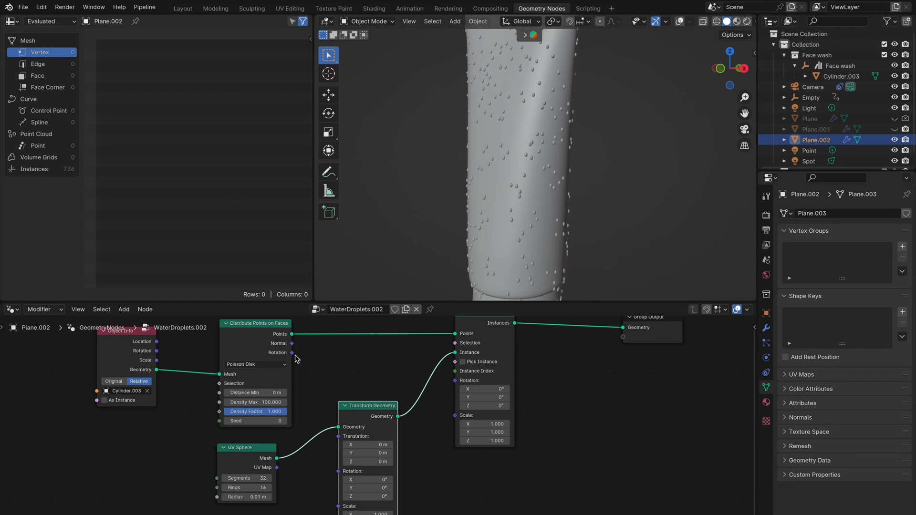
pyautogui.write('add')
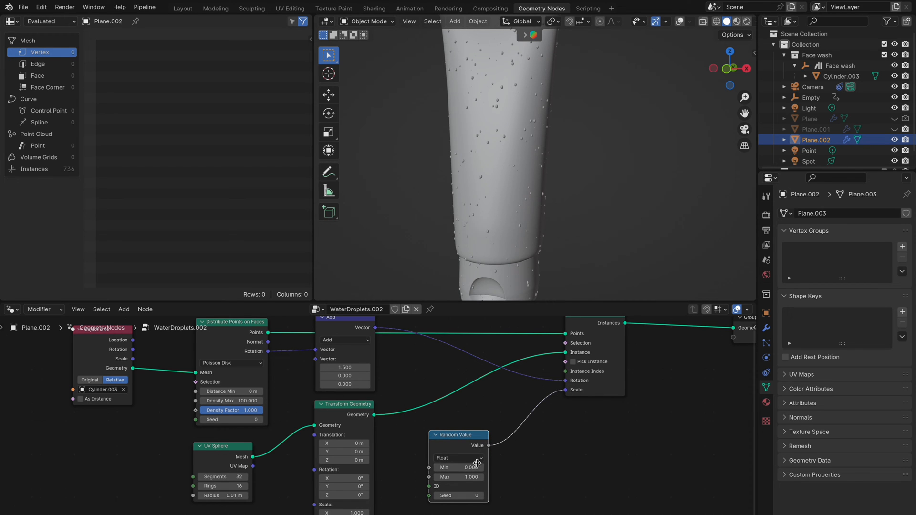
# Set the Random Value node's minimum to 0.05 for the droplet scale
pyautogui.write('.05')
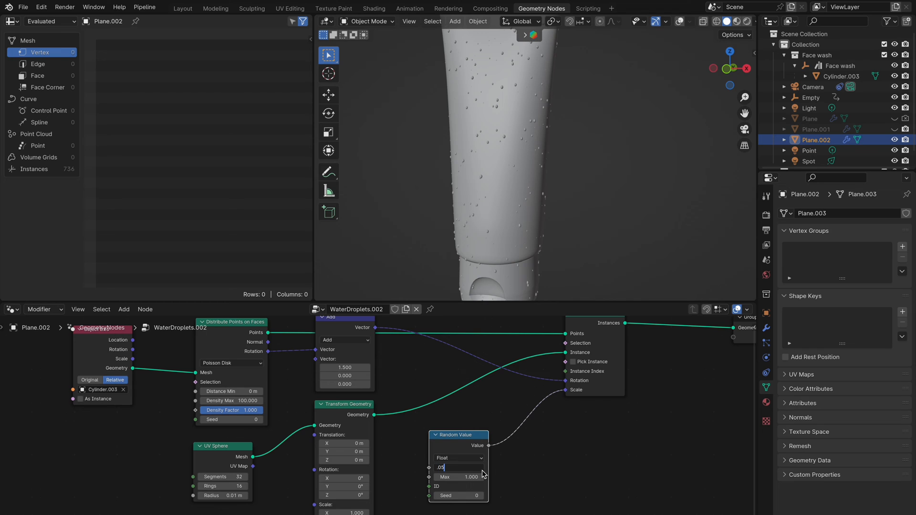
pyautogui.write('0.050')
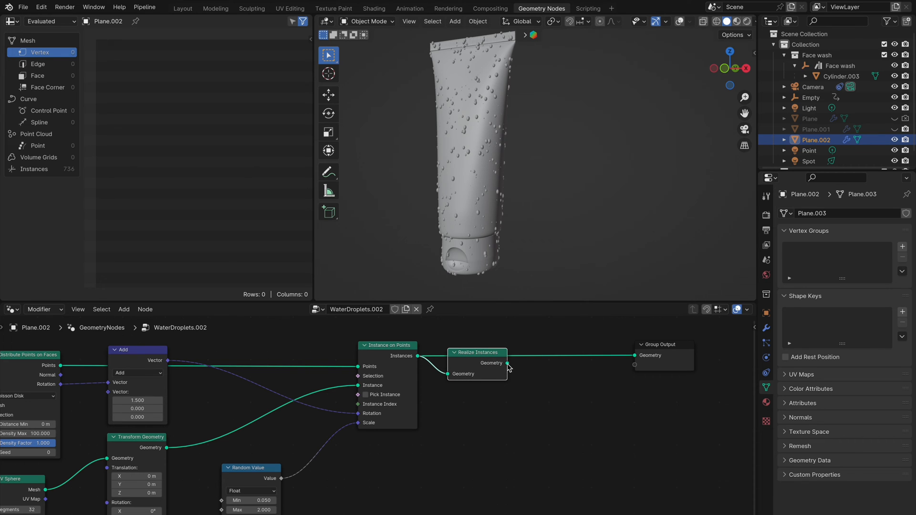
# Add a Set Shade Smooth node and insert Set Material before the Group Output
pyautogui.write('shade s')
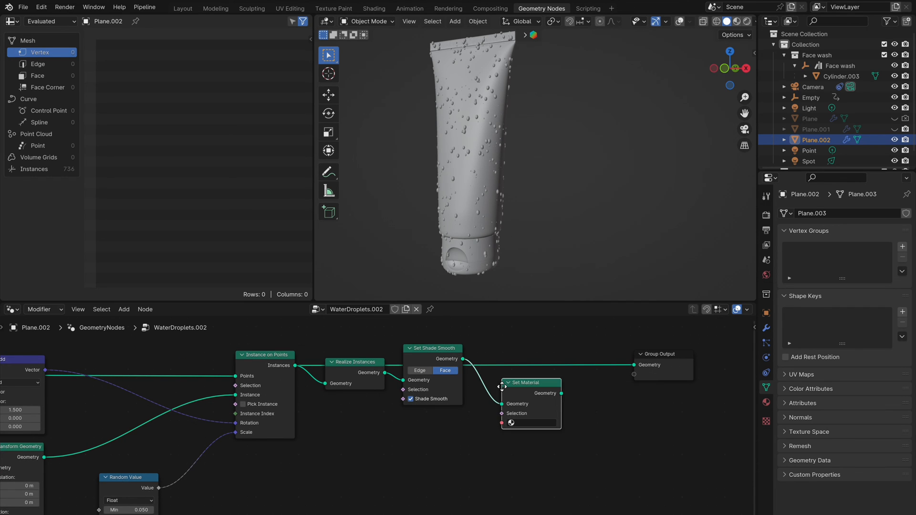
pyautogui.moveTo(530, 382); pyautogui.dragTo(535, 348)
pyautogui.write('Water')
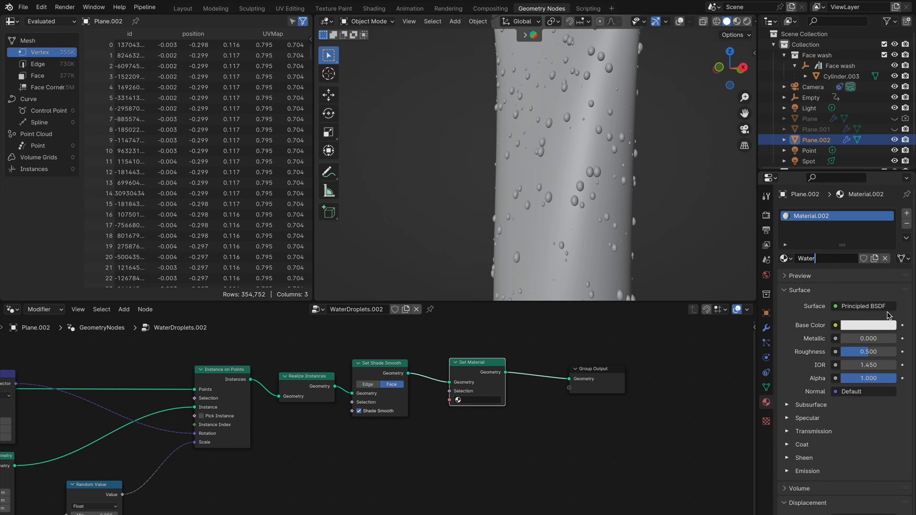
# Make the Water material a Glass BSDF with roughness lowered to about 0.066
pyautogui.click(863, 305)
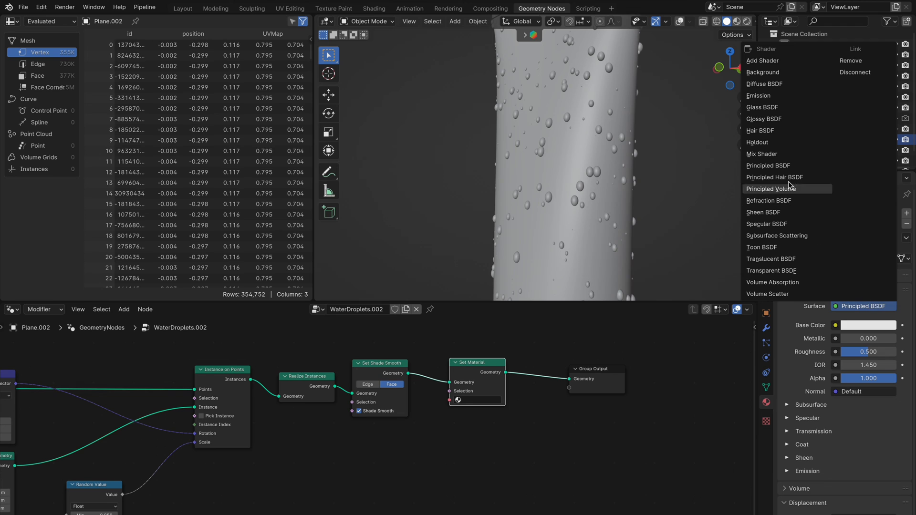
pyautogui.click(761, 107)
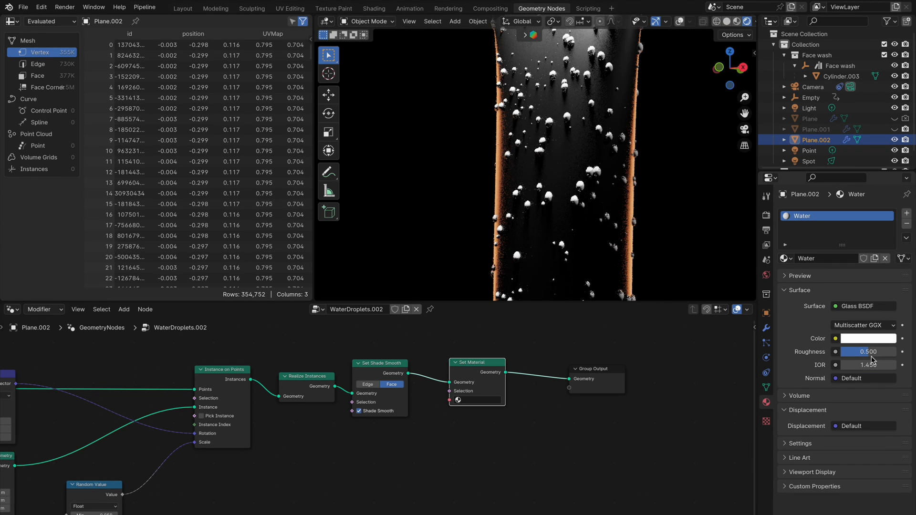
pyautogui.moveTo(876, 351); pyautogui.dragTo(848, 351)
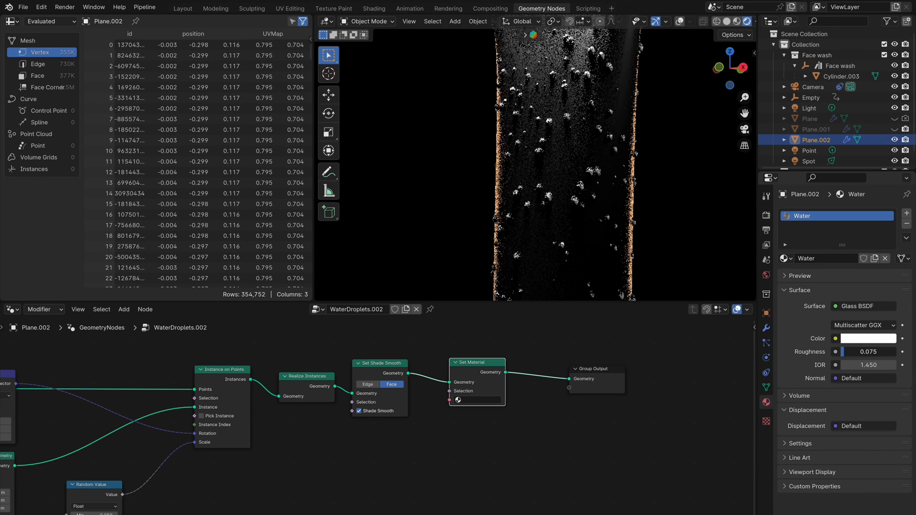
pyautogui.moveTo(871, 351); pyautogui.dragTo(870, 351)
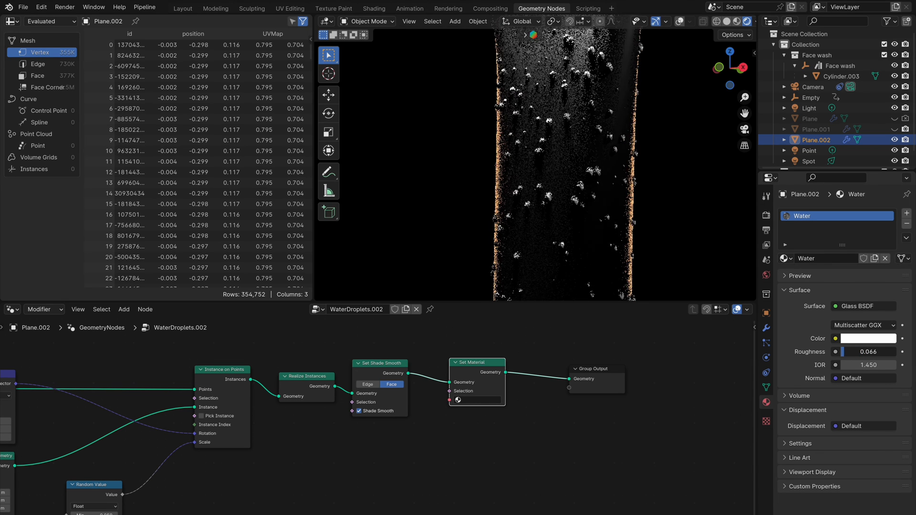
# Choose the Water material in the Set Material node's material field
pyautogui.click(458, 400)
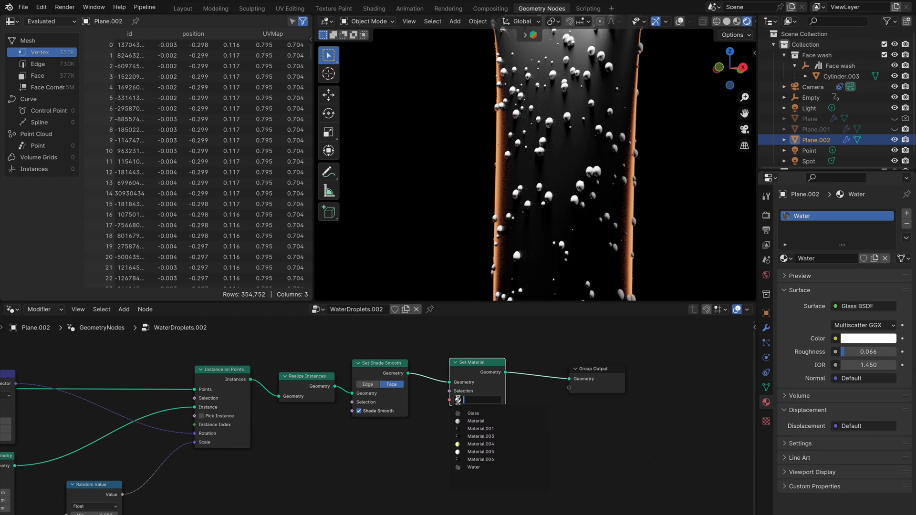
pyautogui.click(474, 466)
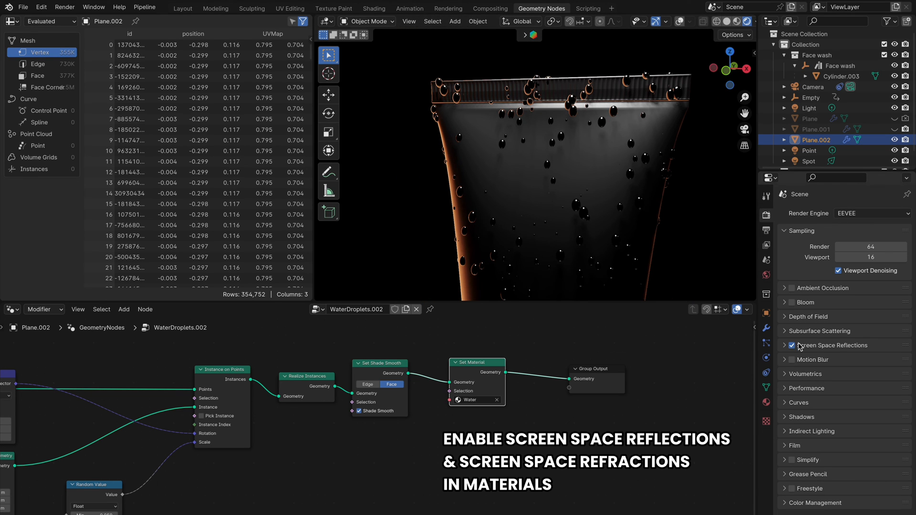
# Enable Screen Space Refraction in the Water material settings and select the Point light
pyautogui.click(766, 401)
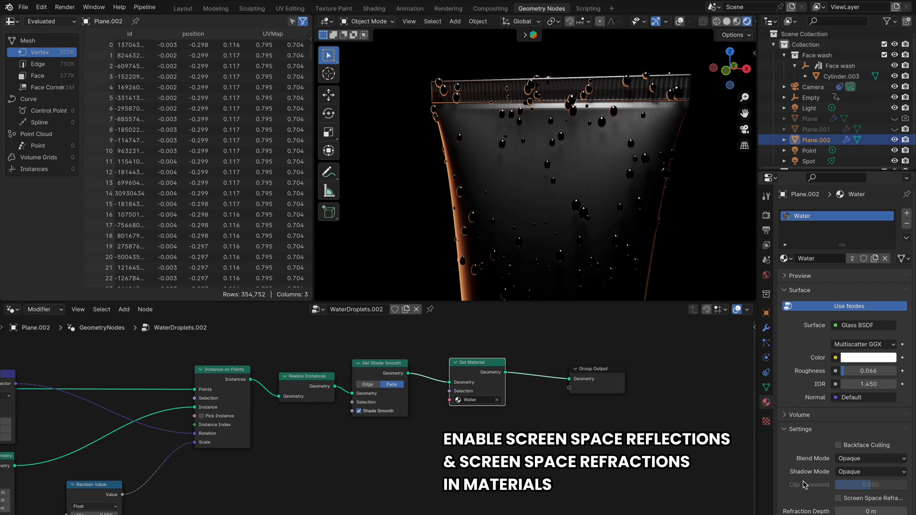
pyautogui.click(838, 497)
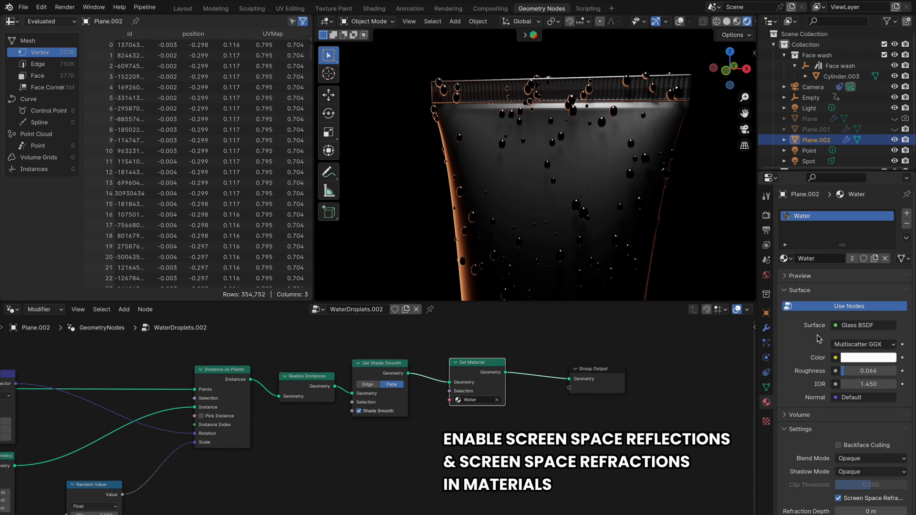
pyautogui.click(810, 150)
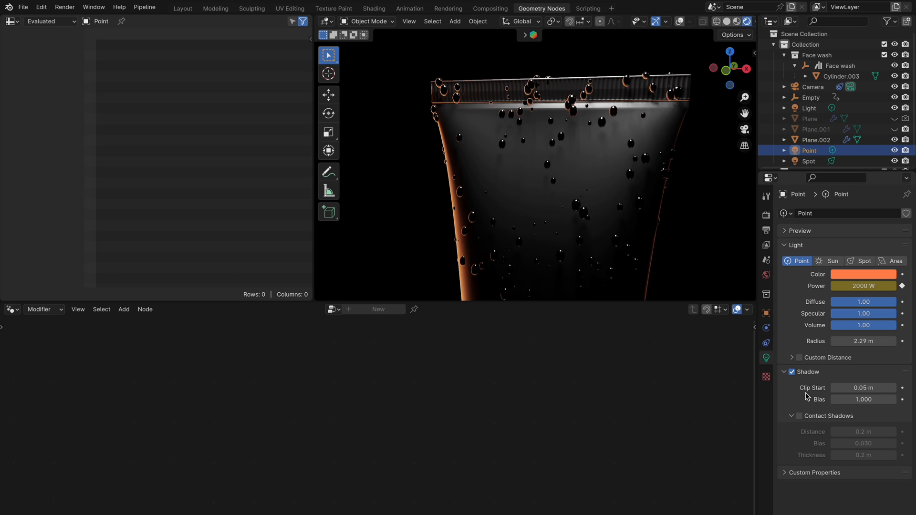
# Give the Point, Spot and main Light contact shadows, then show the tube in Layout
pyautogui.click(798, 416)
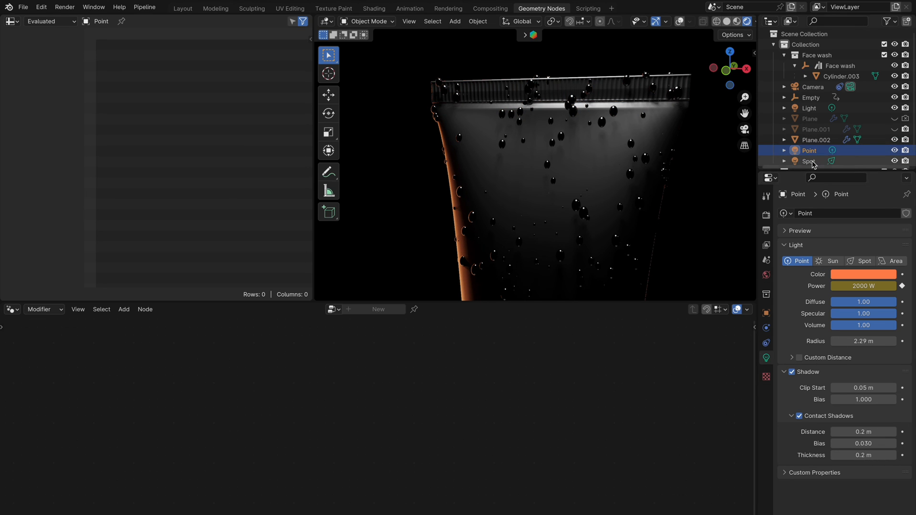
pyautogui.click(810, 160)
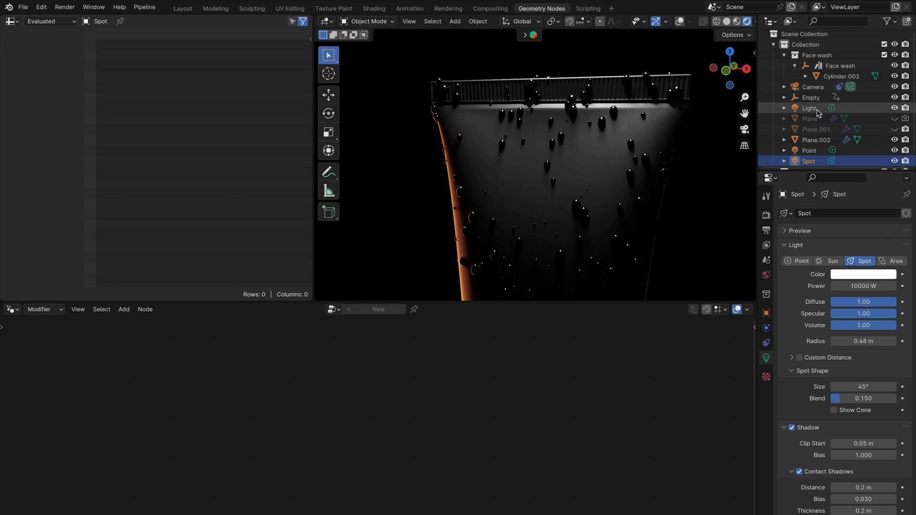
pyautogui.click(810, 108)
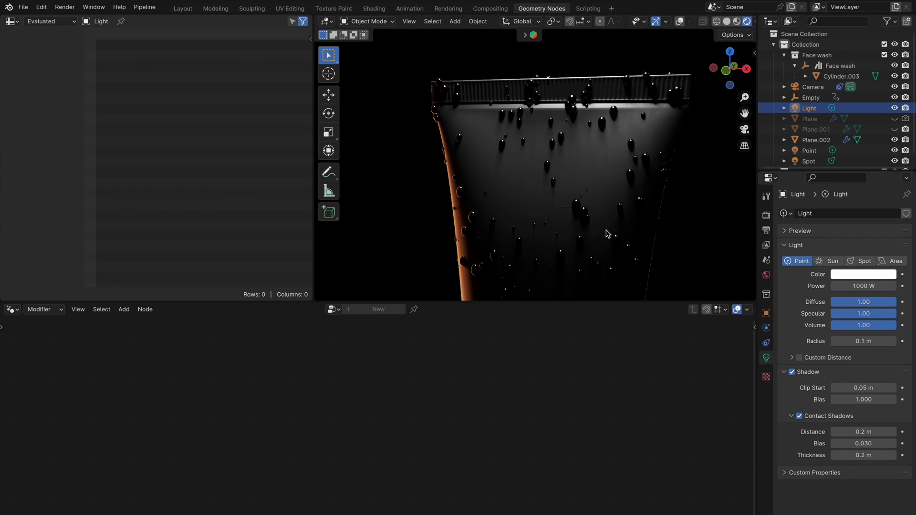
pyautogui.click(841, 76)
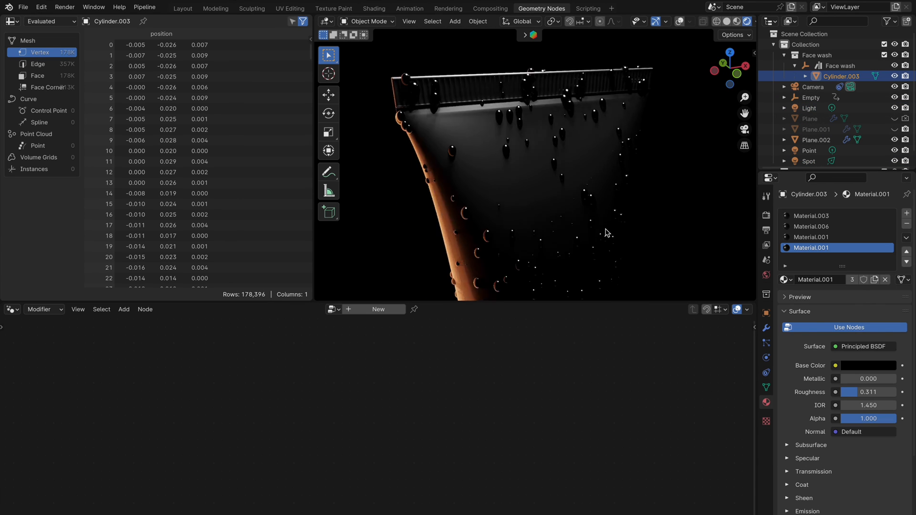
pyautogui.click(182, 8)
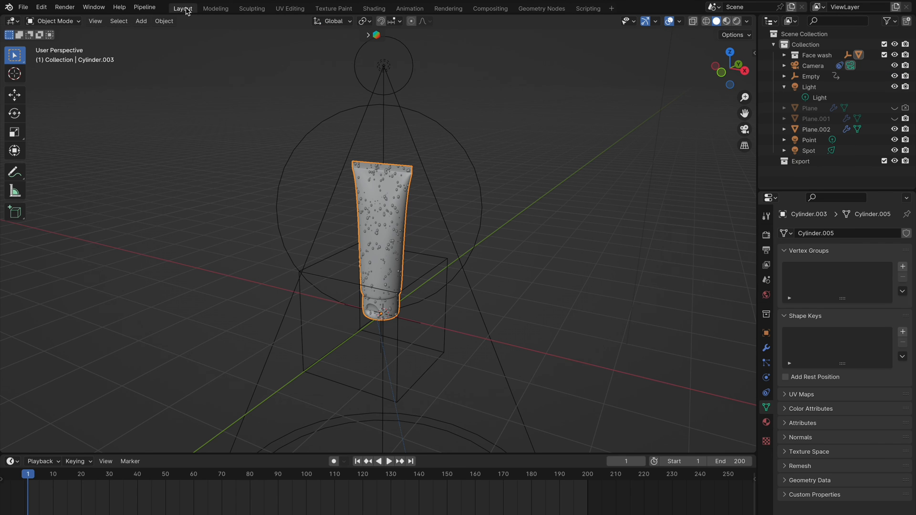